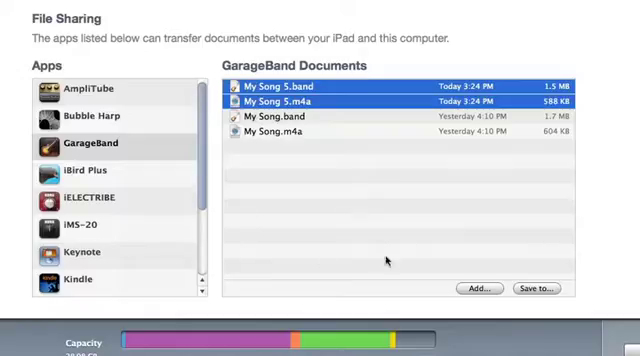
Save My Song 5.band and My Song 5.m4a from GarageBand's documents to a folder on the computer.
{"action": "left_click", "coordinate": [480, 288]}
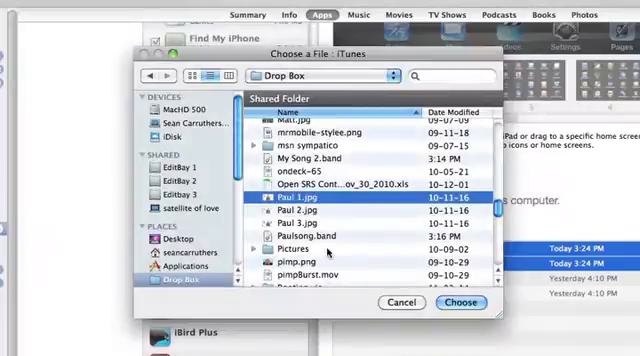
{"action": "left_click", "coordinate": [400, 302]}
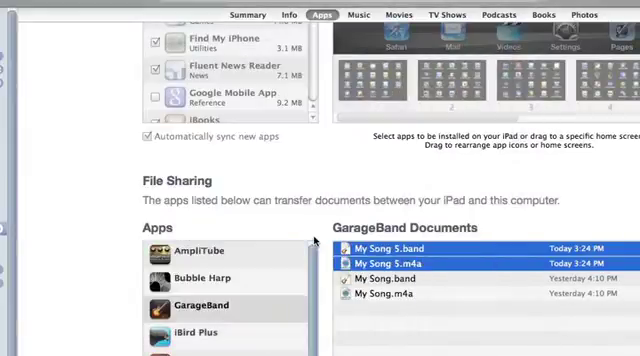